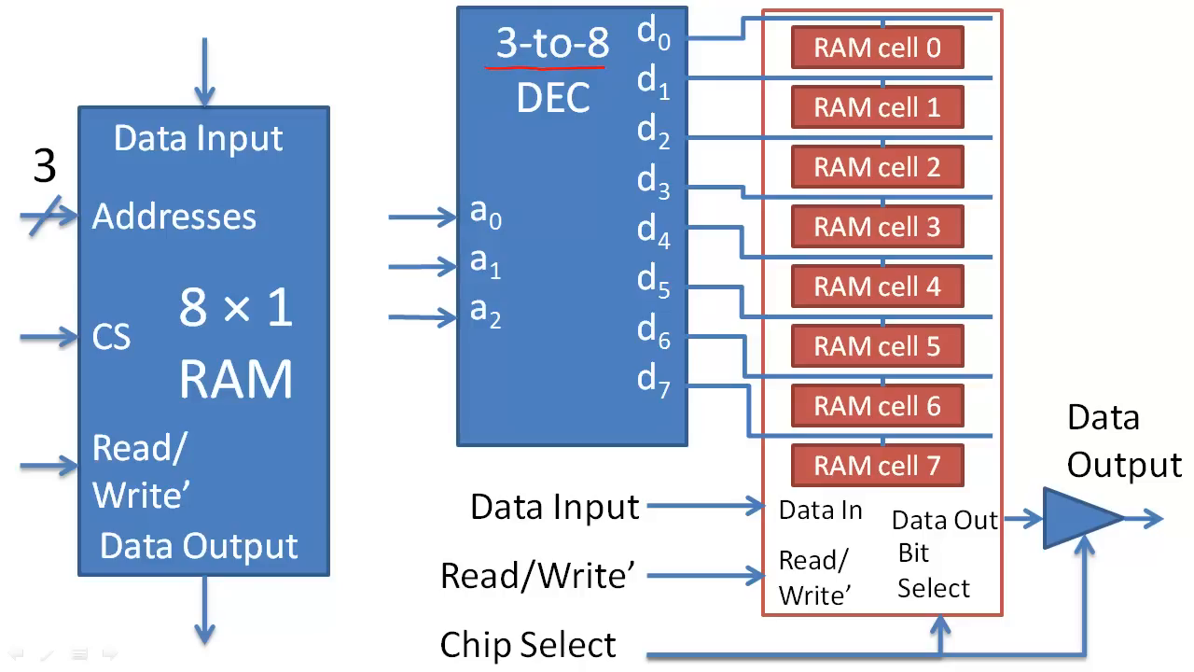
Draw a red pen line down the RAM cells' right edge from cell 0 to cell 7
{"action": "left_click_drag", "start_coordinate": [993, 33], "coordinate": [985, 481]}
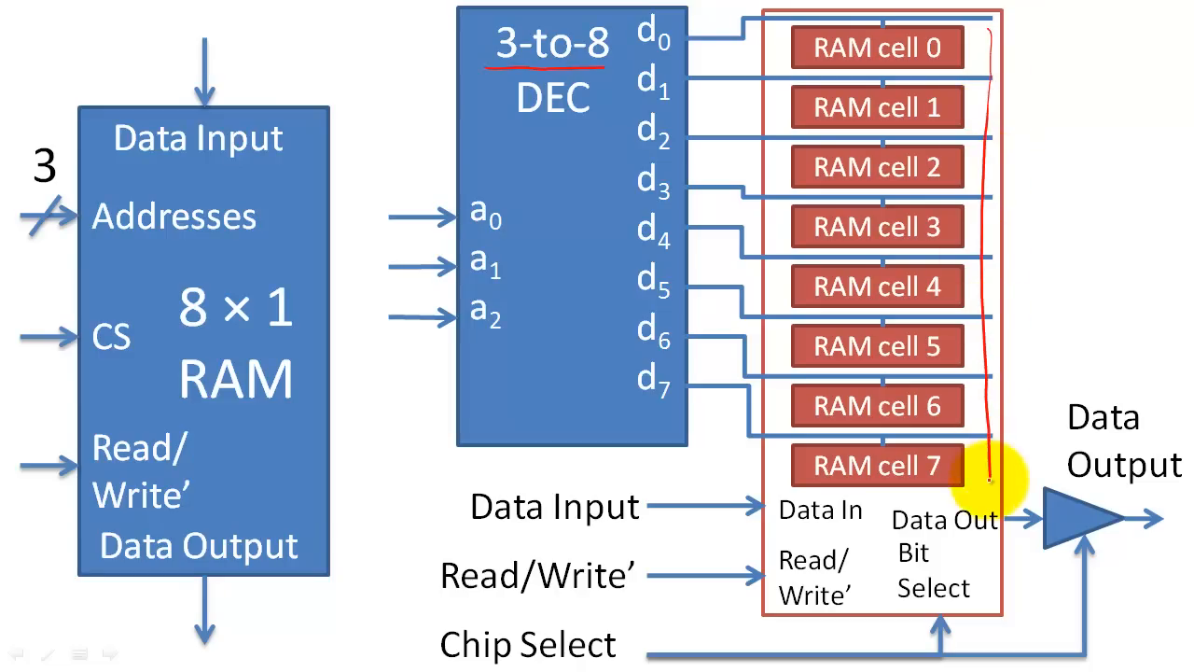